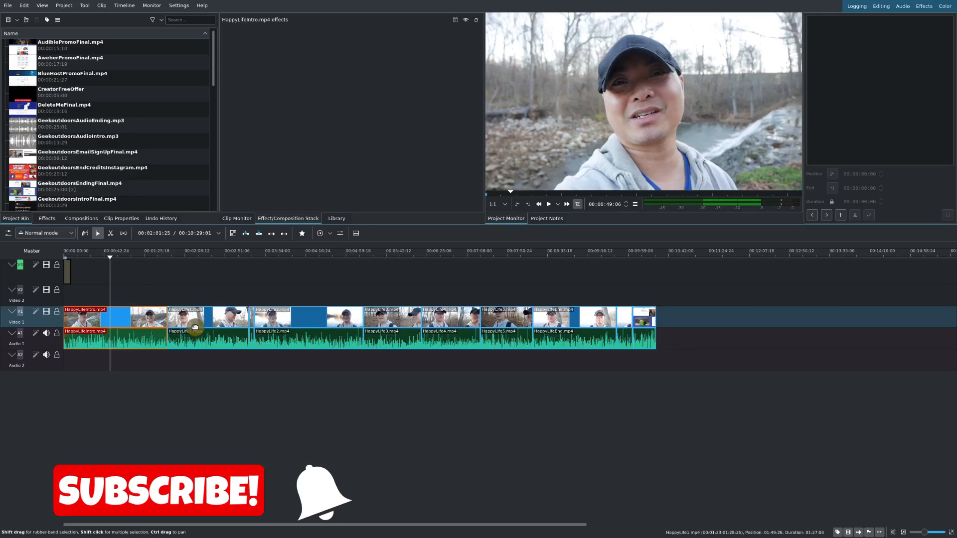
- Add a Monochrome effect to the whole Video 1 track from the Effects library
left_click(280, 323)
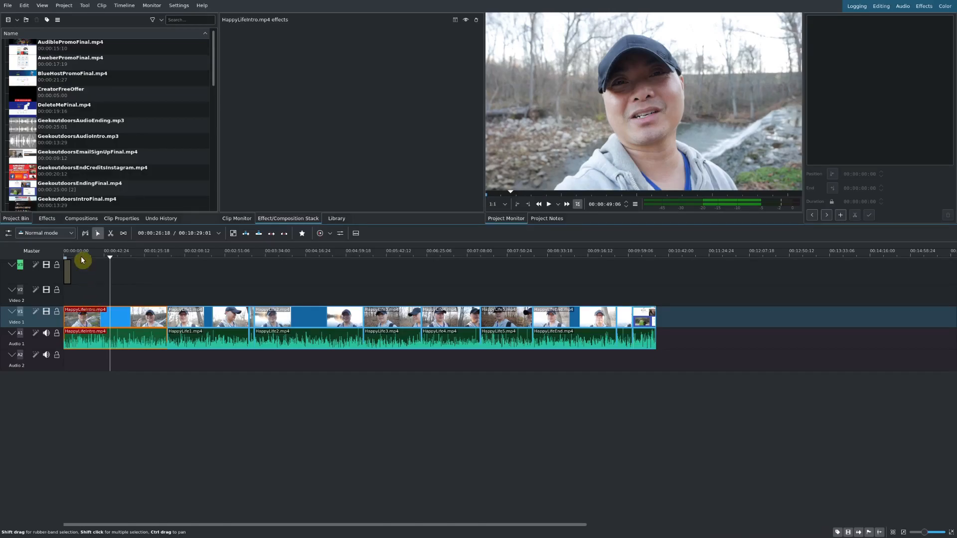
left_click(46, 218)
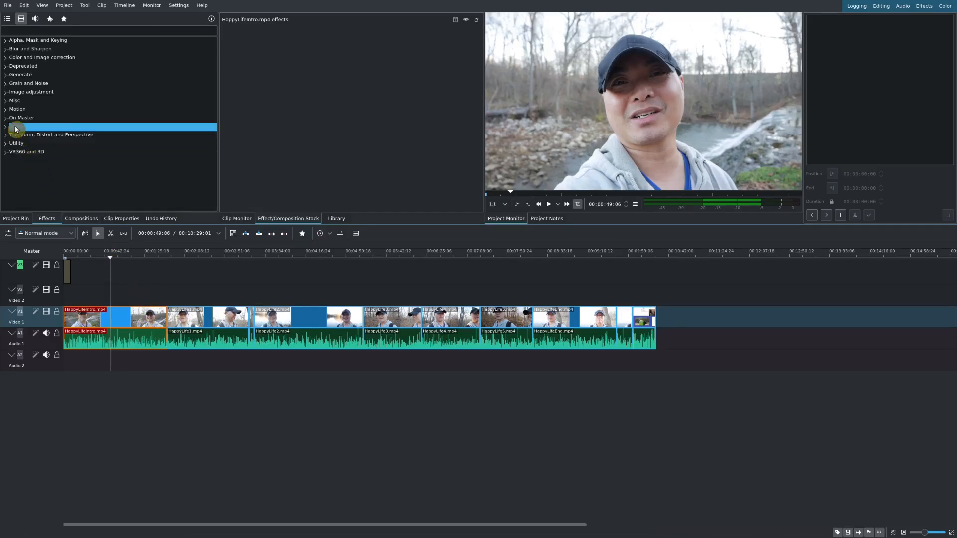
left_click(5, 100)
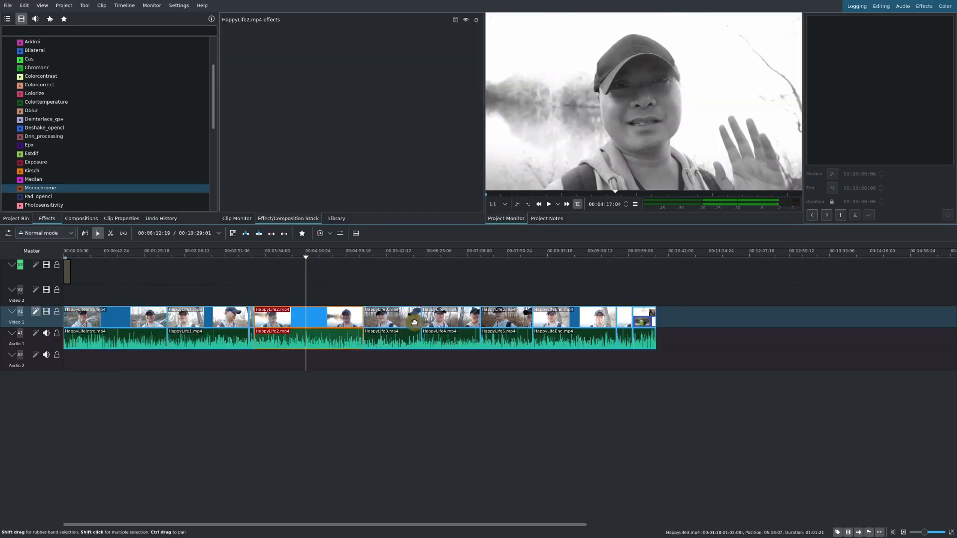
left_click(443, 316)
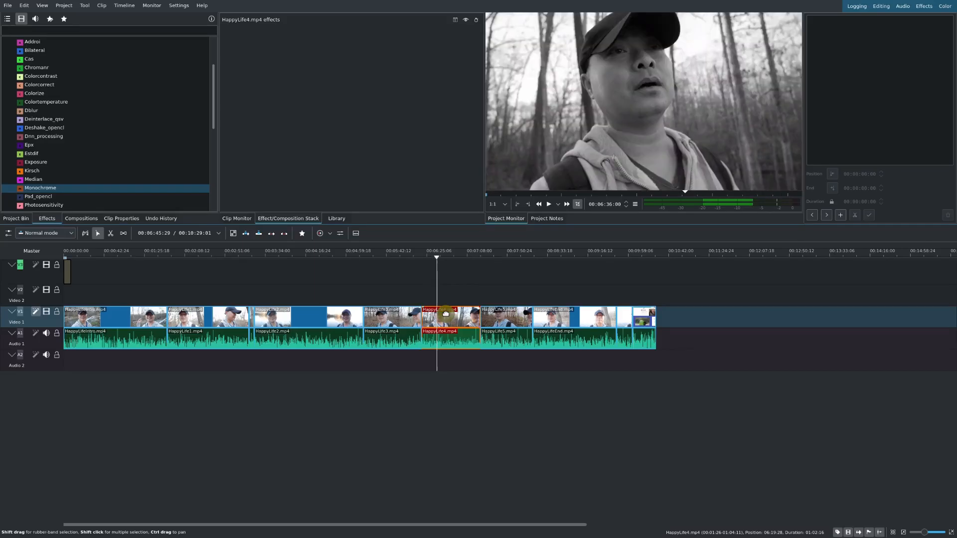
left_click(85, 316)
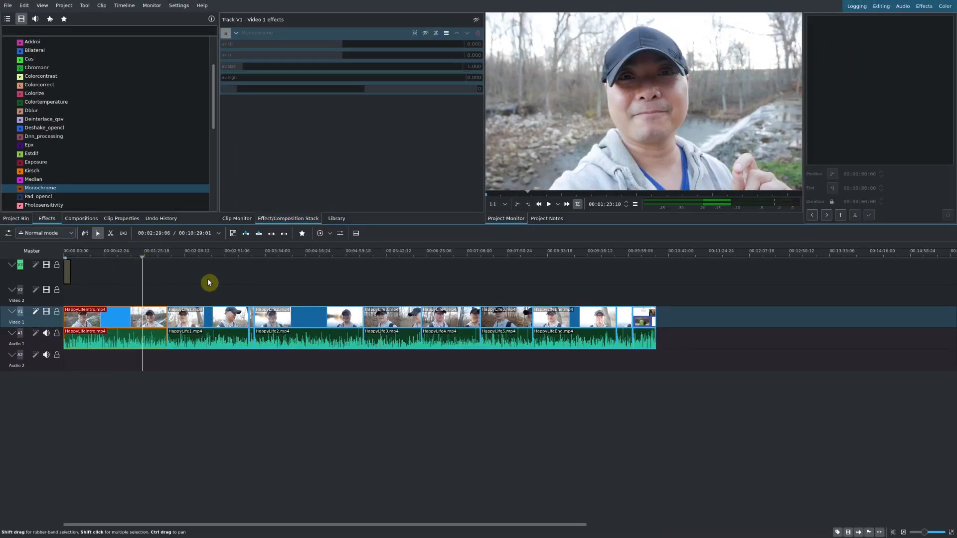
- Confirm the Video 1 Monochrome effect turns playback black and white, then select HappyLife1
left_click(98, 318)
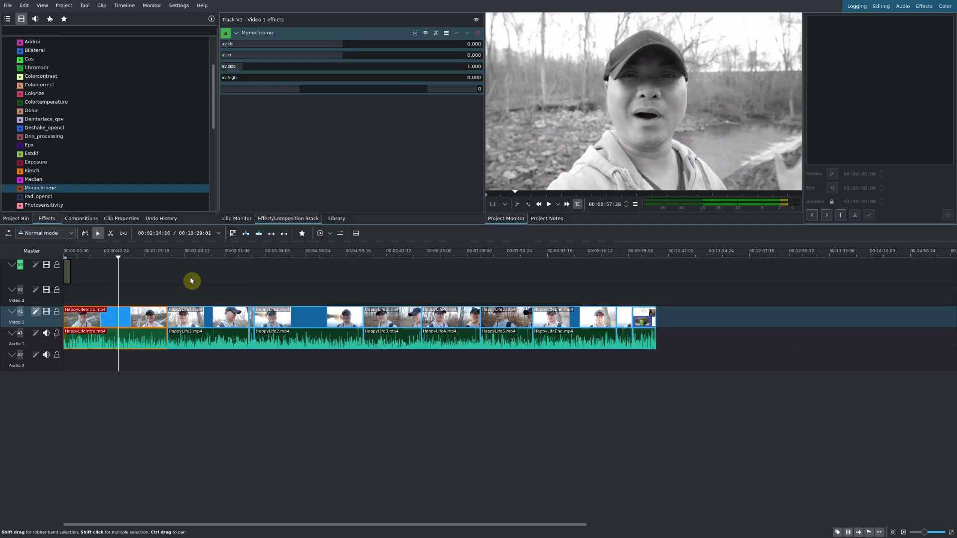
left_click(205, 320)
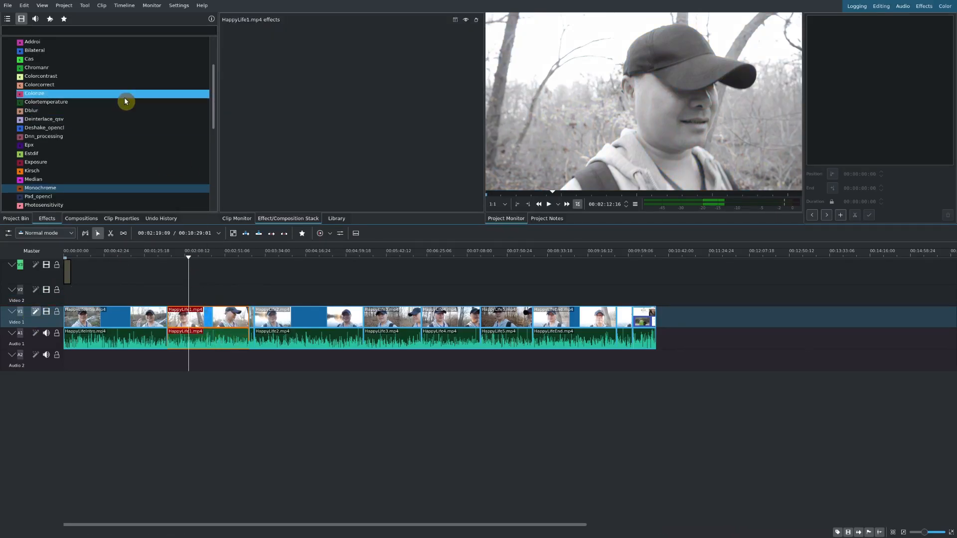
- Apply Sobel to the HappyLife1 clip and preview its edge-outline look
left_click(45, 128)
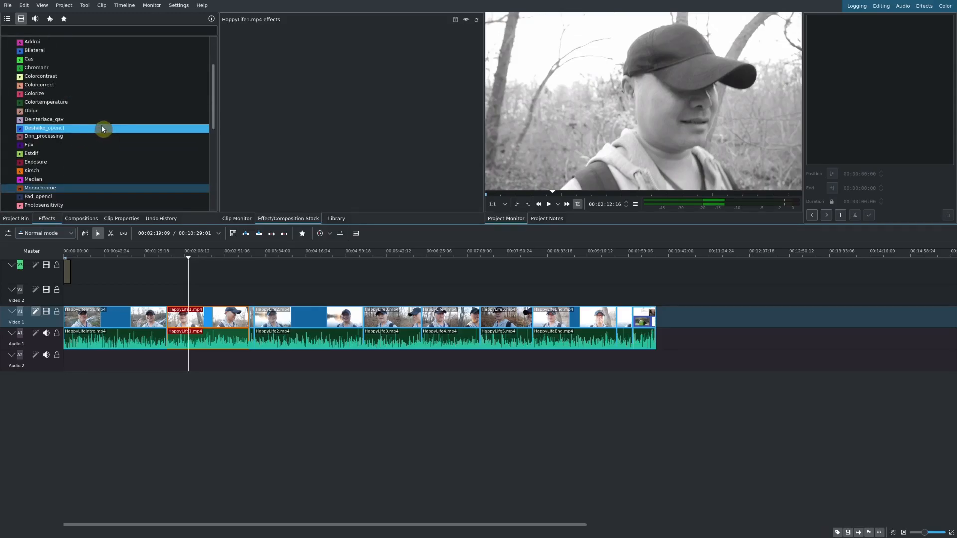
scroll("down", 3)
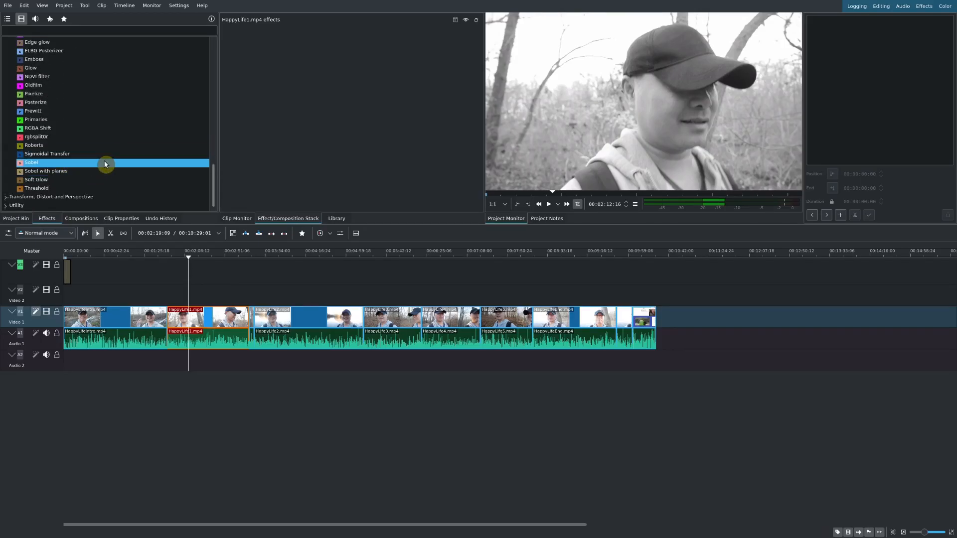
double_click(32, 162)
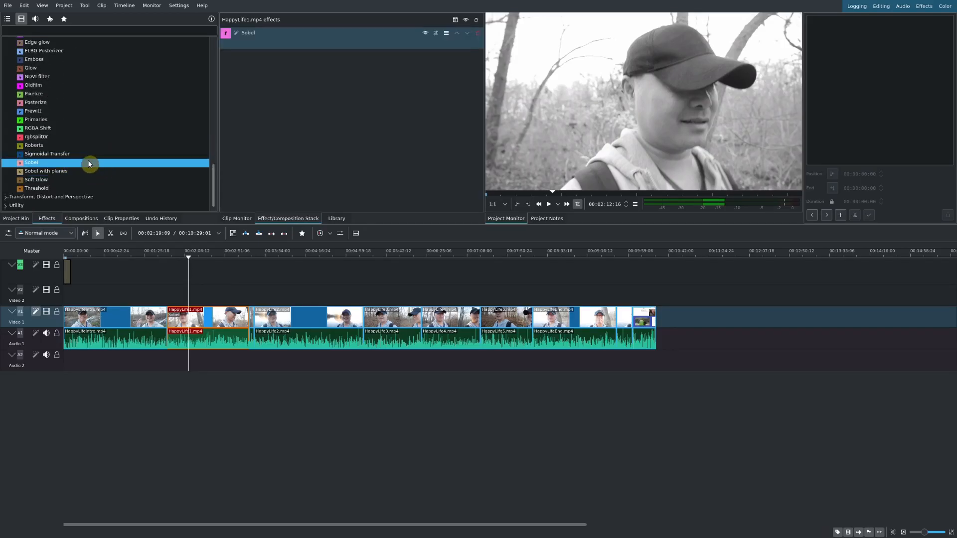
left_click(164, 257)
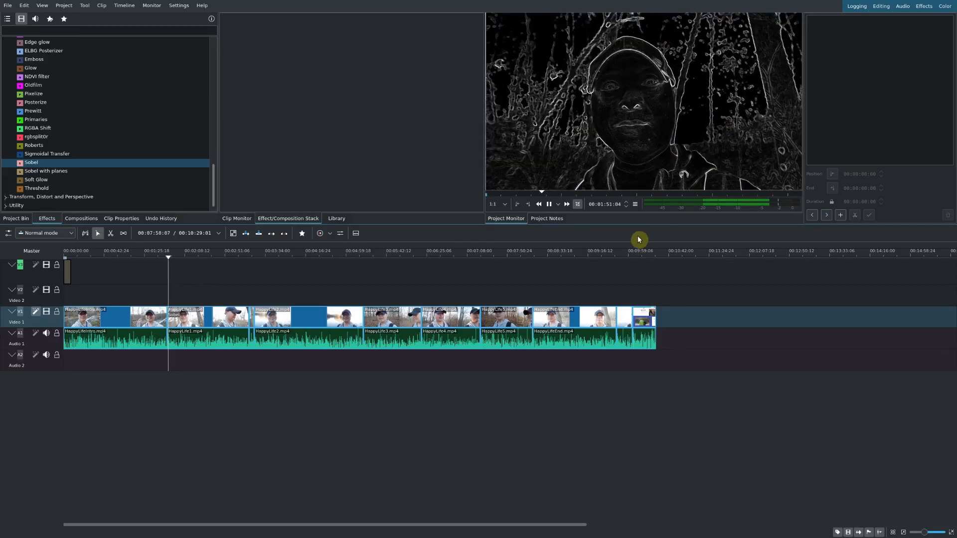
left_click(548, 204)
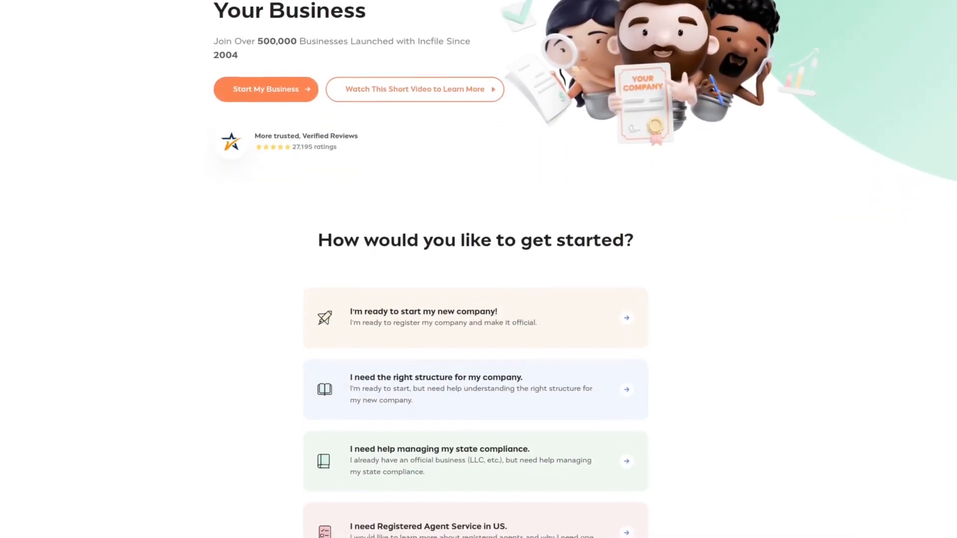
- Scroll the Incfile homepage down to the 'Business Formation for as Little as $0' section
scroll("down", 3)
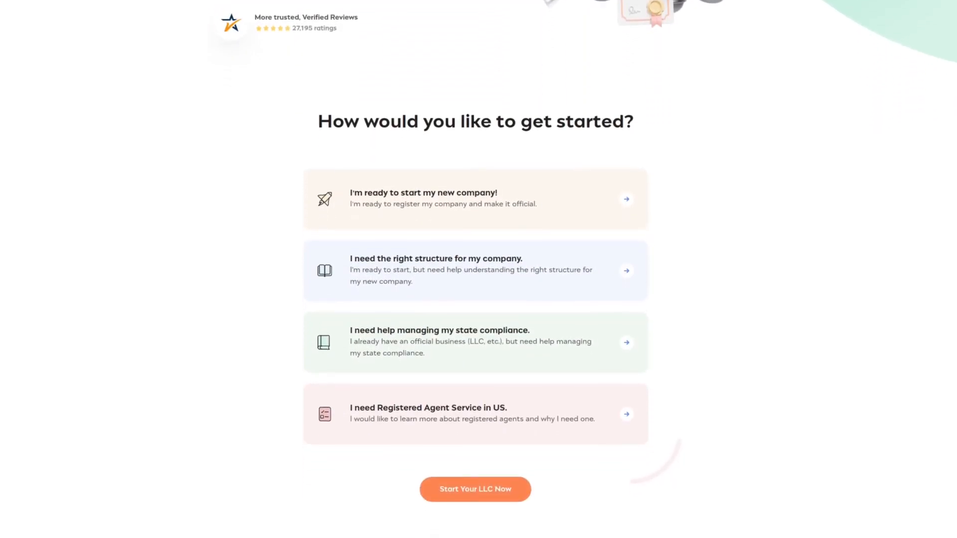
scroll("down", 3)
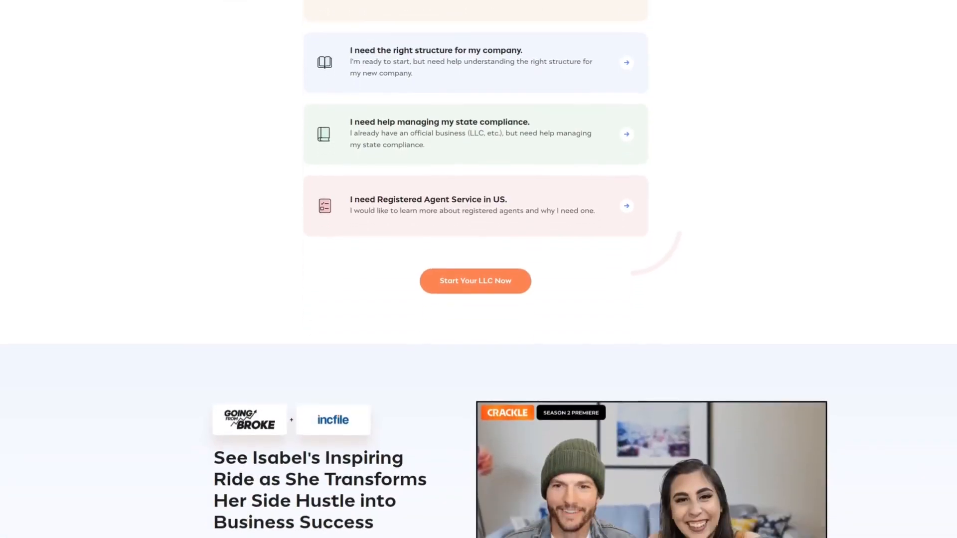
scroll("down", 3)
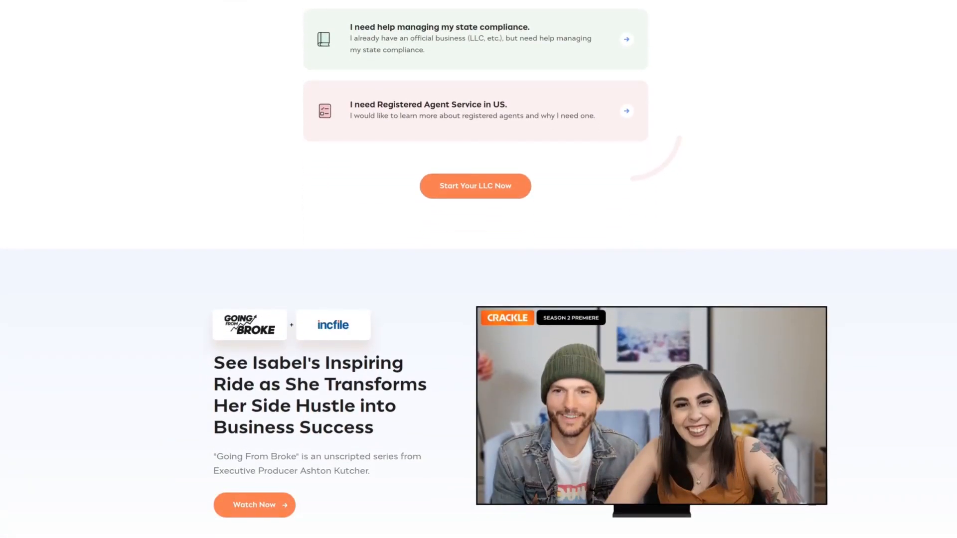
scroll("down", 3)
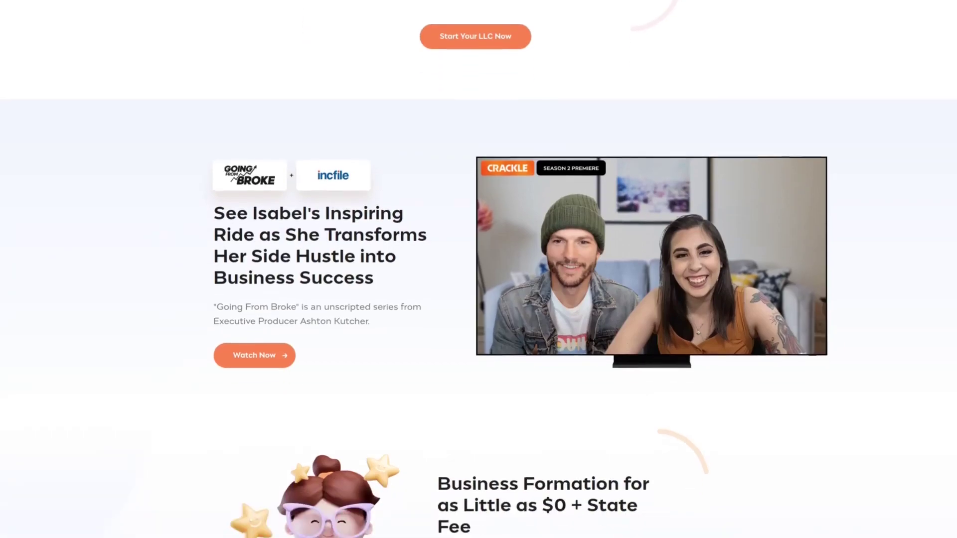
scroll("down", 3)
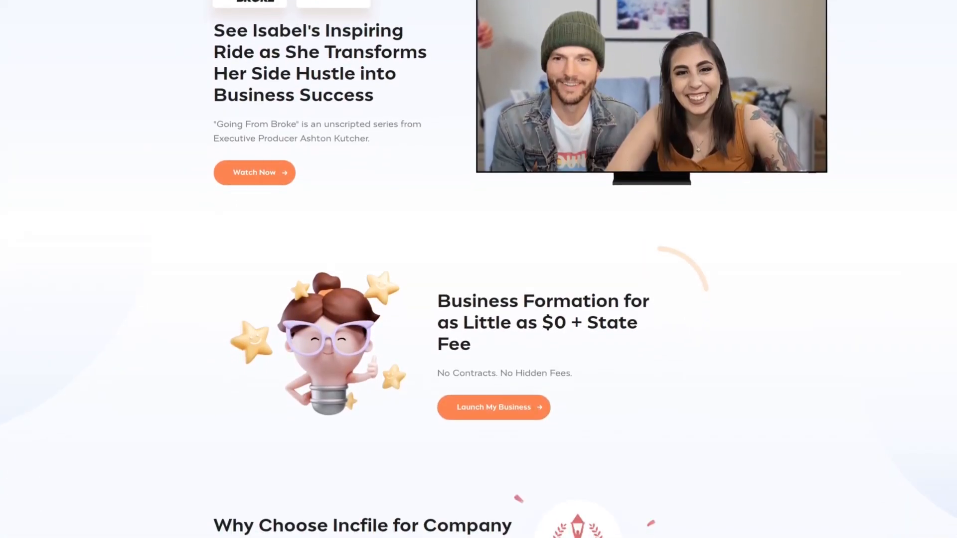
scroll("down", 3)
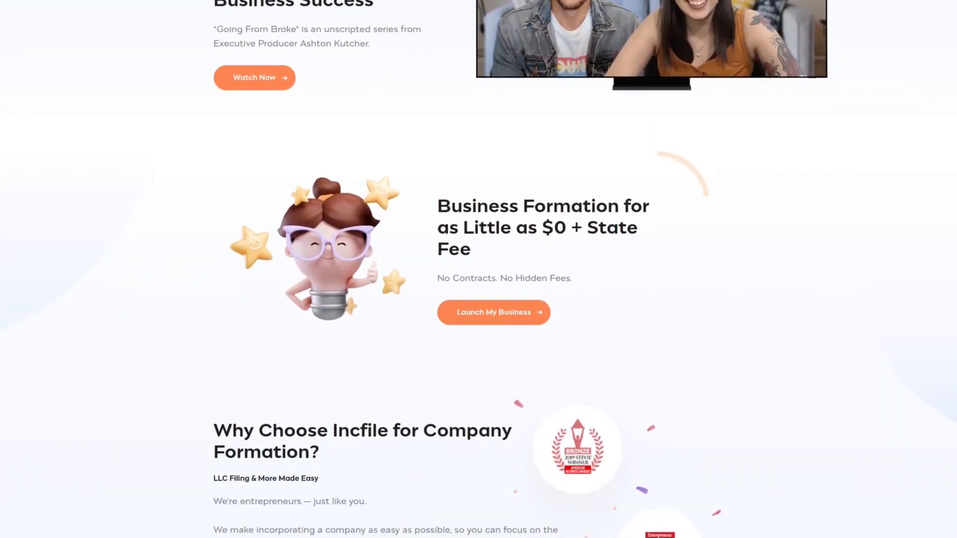
scroll("down", 3)
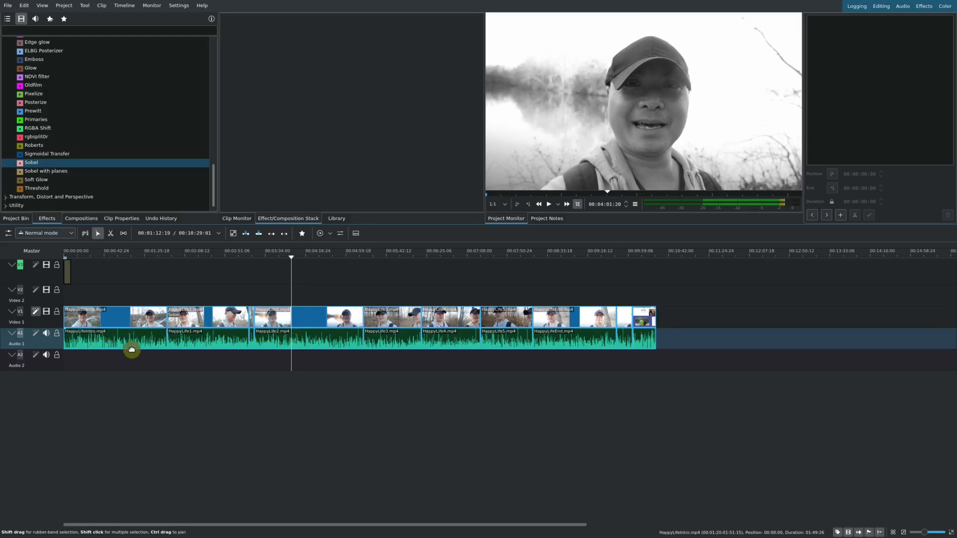
- Select the HappyLife2 and HappyLife5 clips and switch the effects library to audio effects
left_click(273, 331)
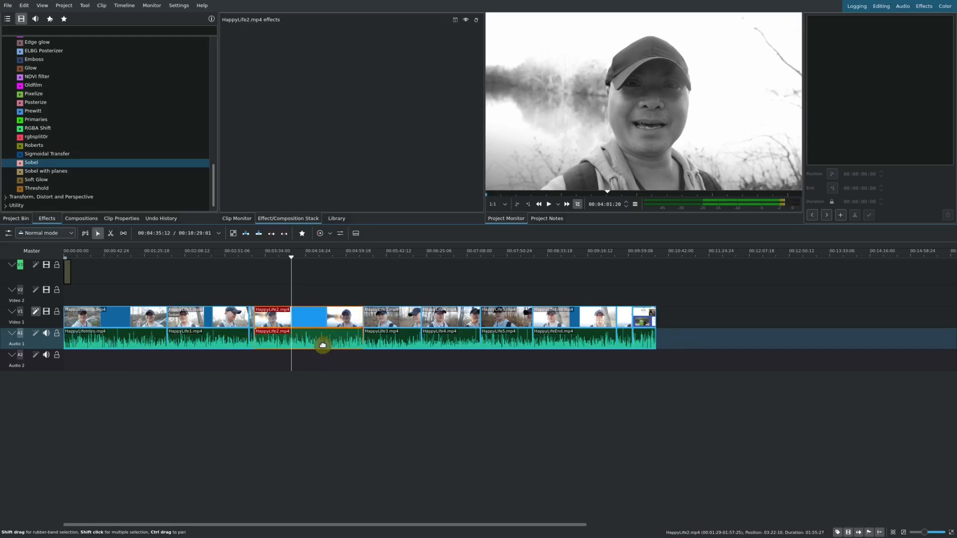
left_click(505, 343)
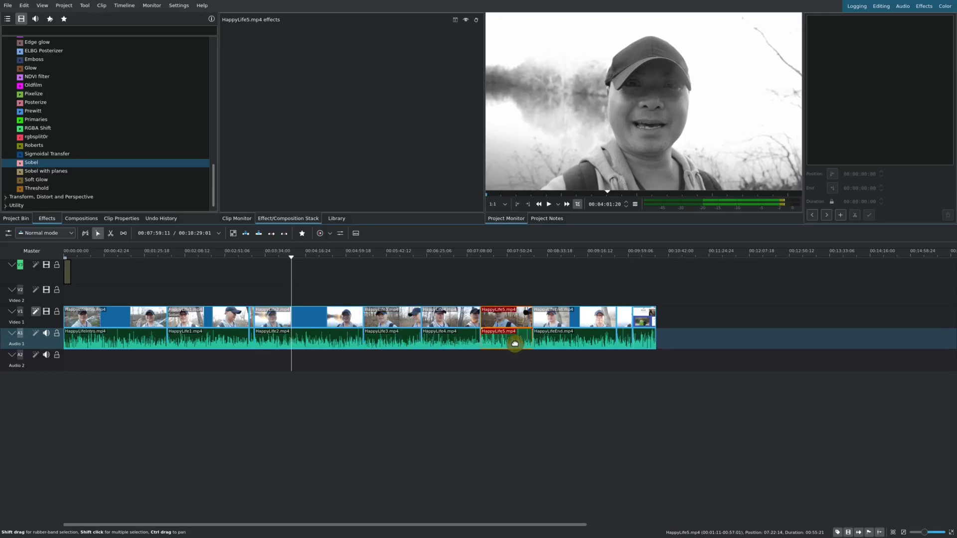
left_click(328, 312)
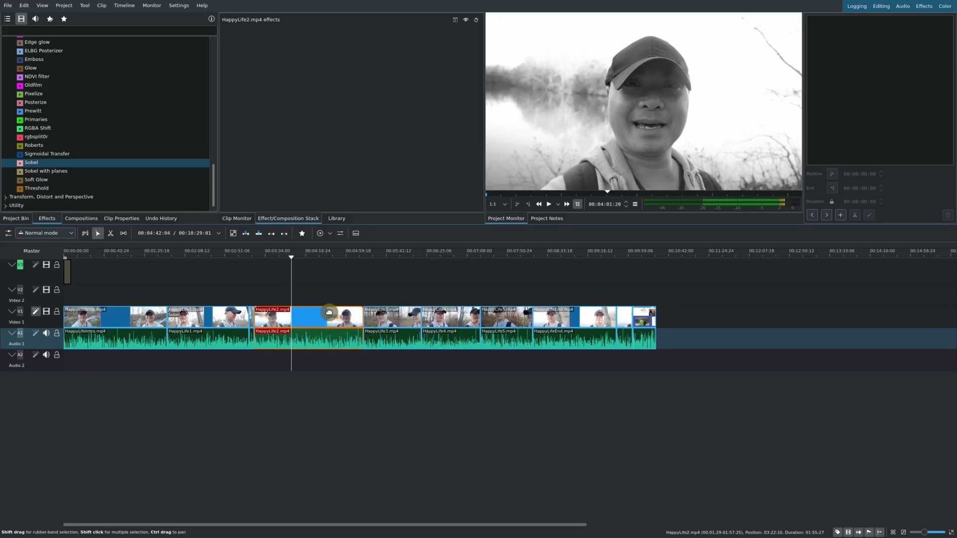
left_click(548, 204)
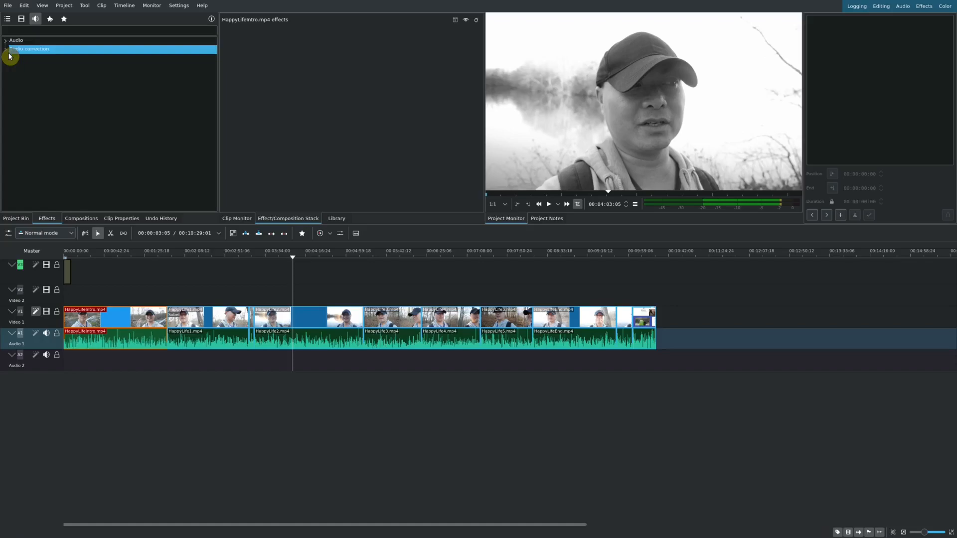
- Add a Gain effect from Audio correction to Audio 1 and lower it to 56%
left_click(5, 49)
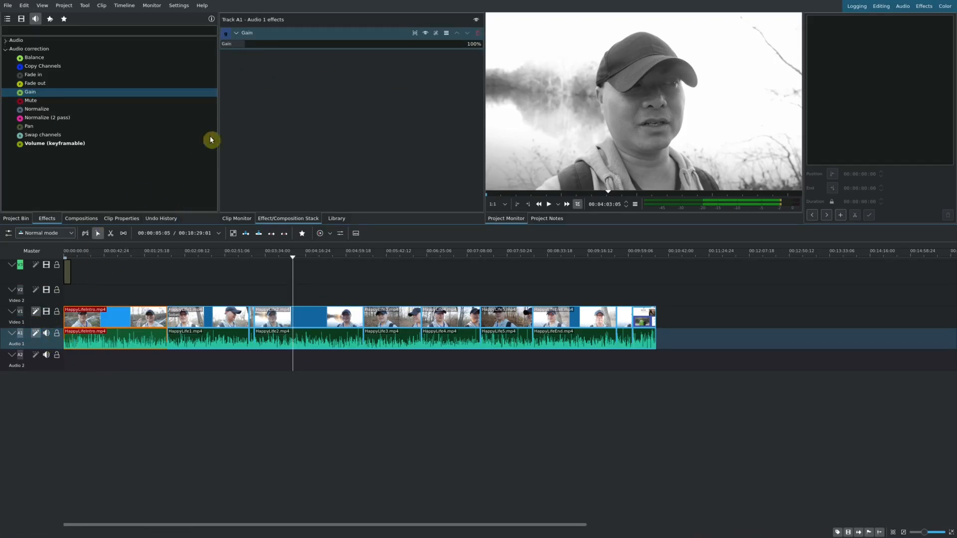
left_click_drag(473, 44, 238, 44)
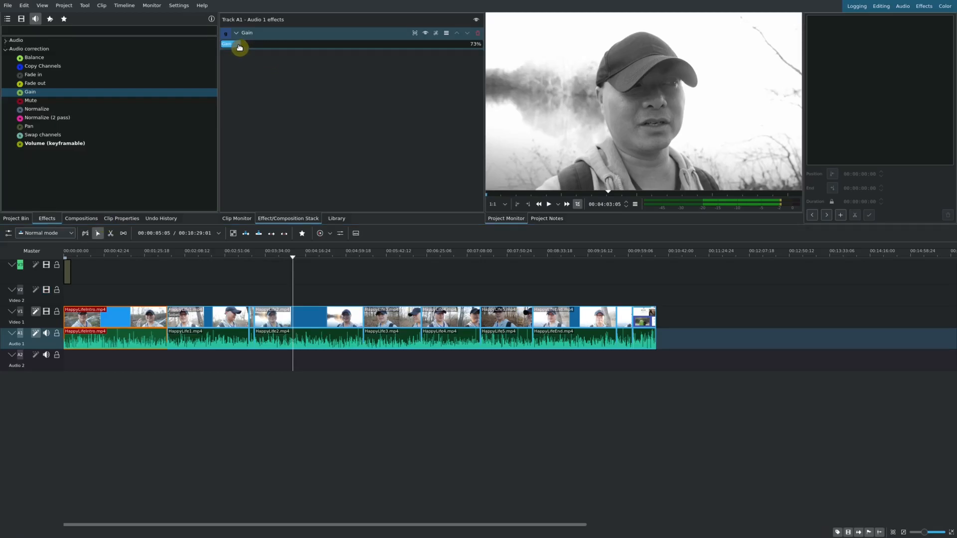
left_click_drag(239, 48, 234, 48)
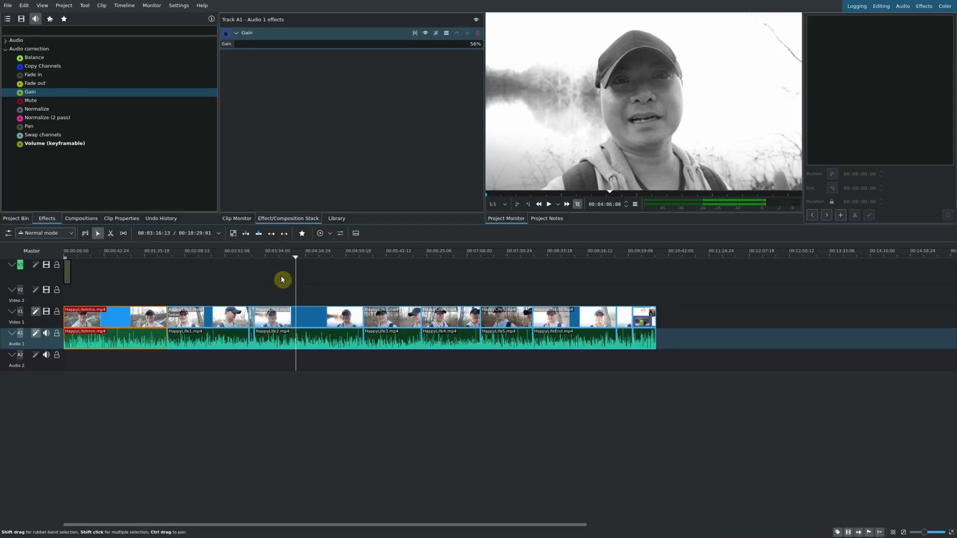
left_click(272, 317)
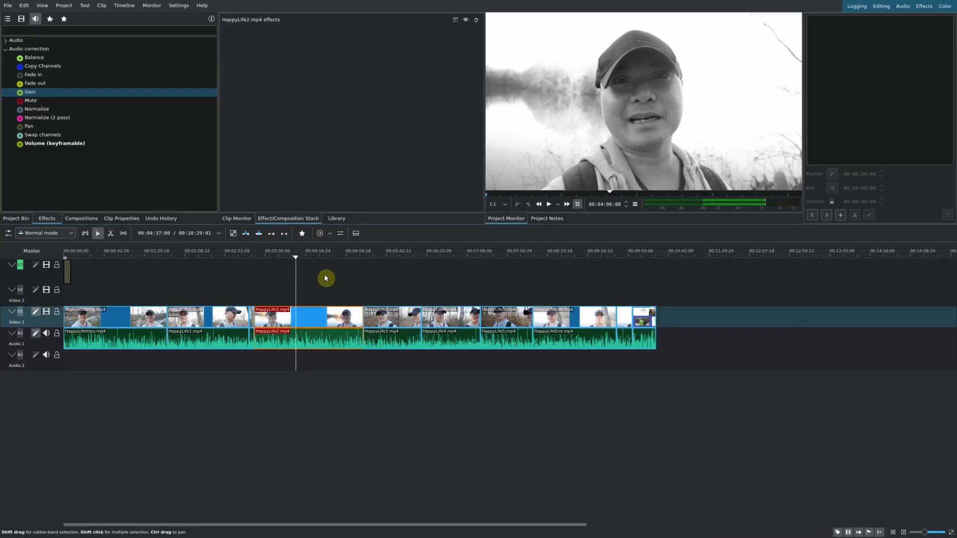